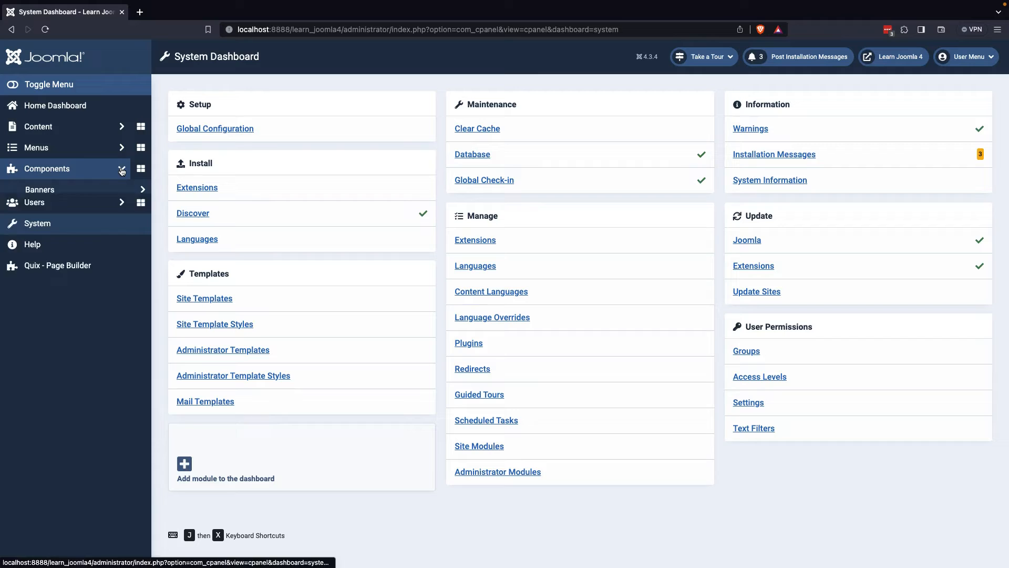
Open the Smart Search Index page from the Components menu in the sidebar.
{"action": "left_click", "coordinate": [46, 168]}
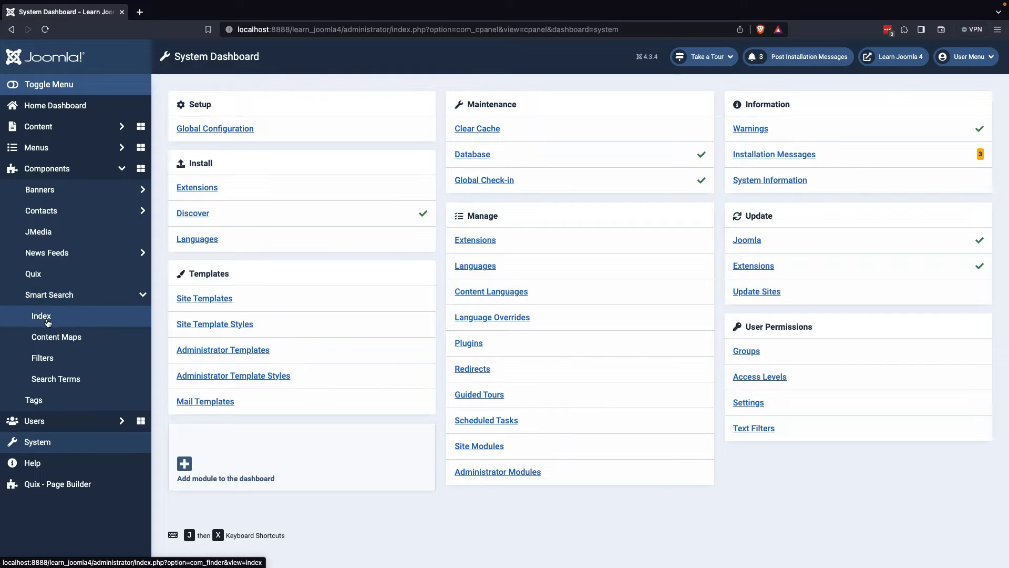
{"action": "left_click", "coordinate": [41, 315]}
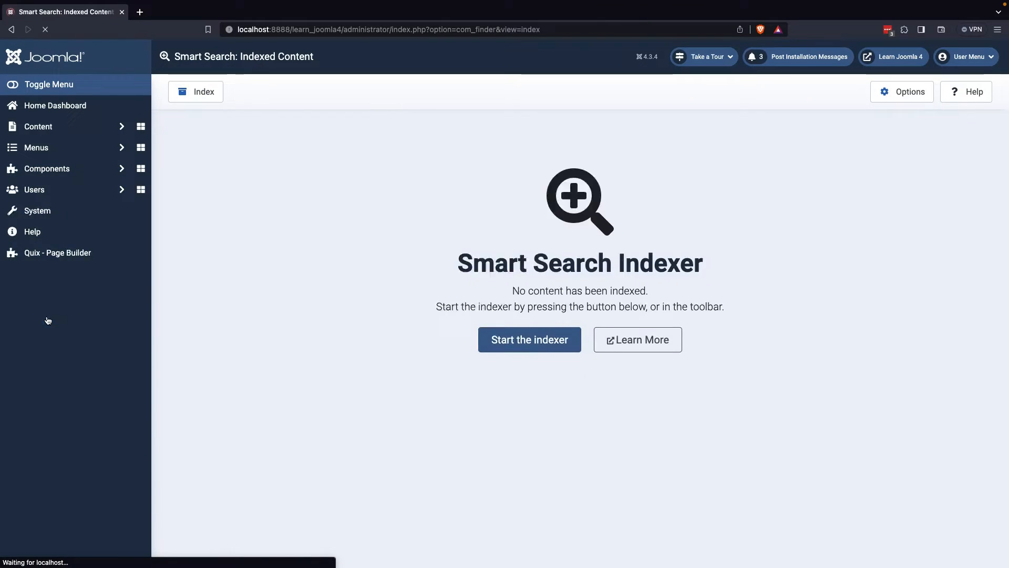
{"action": "left_click", "coordinate": [47, 169]}
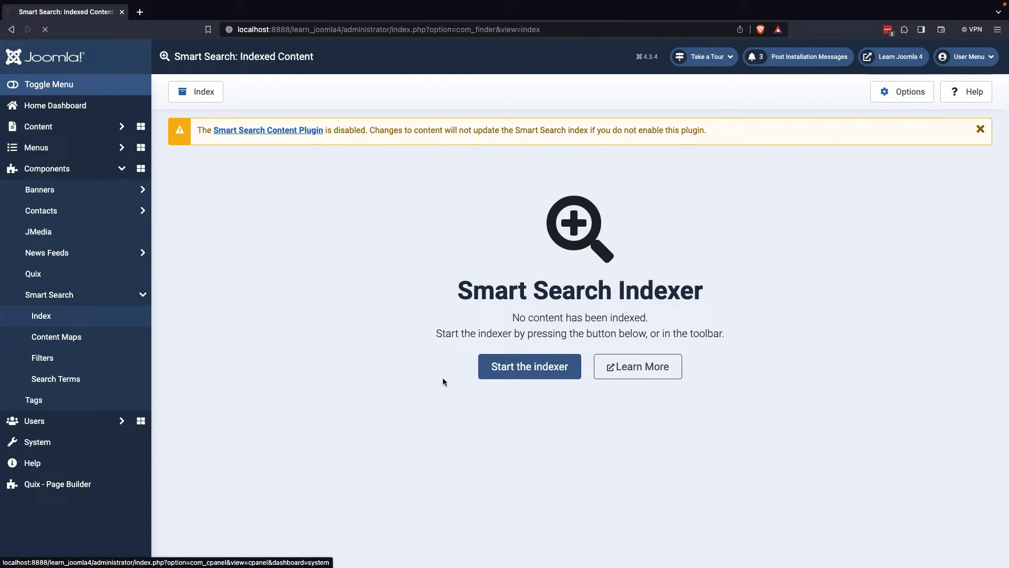
Find 'smart search' in the plugin list and enable the Content - Smart Search plugin.
{"action": "left_click", "coordinate": [267, 130]}
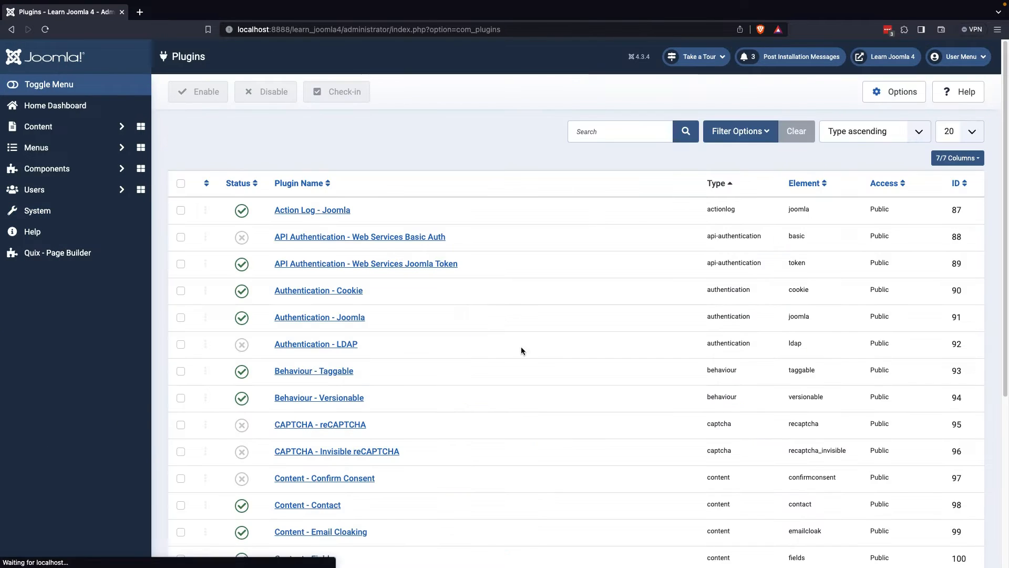
{"action": "type", "text": "smart search"}
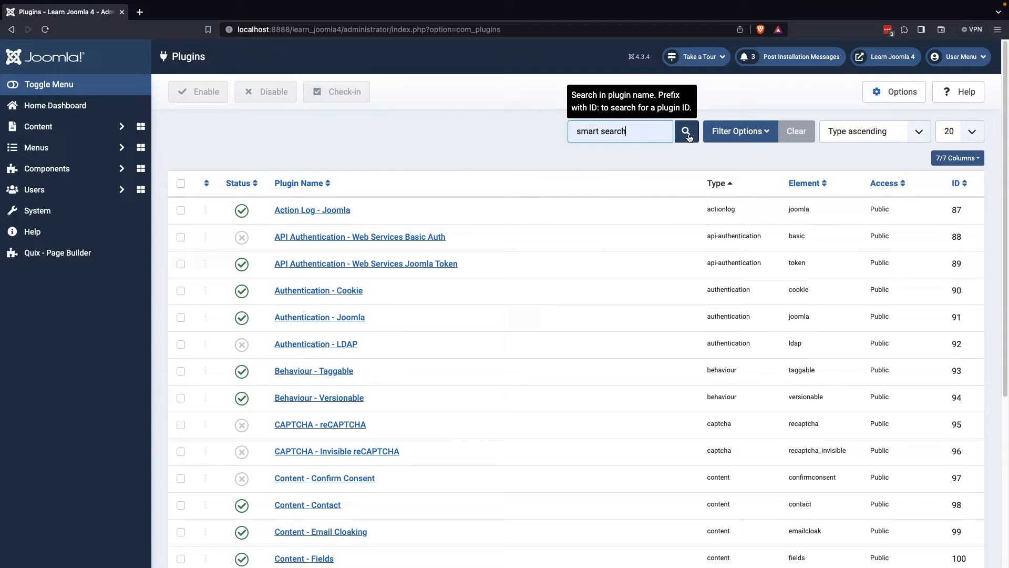
{"action": "left_click", "coordinate": [686, 131]}
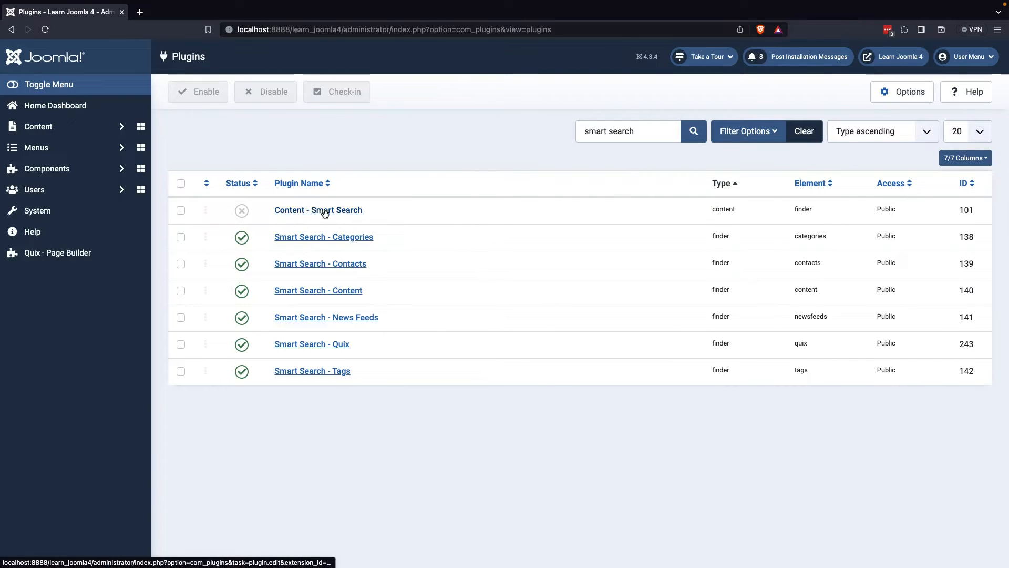
{"action": "left_click", "coordinate": [241, 210]}
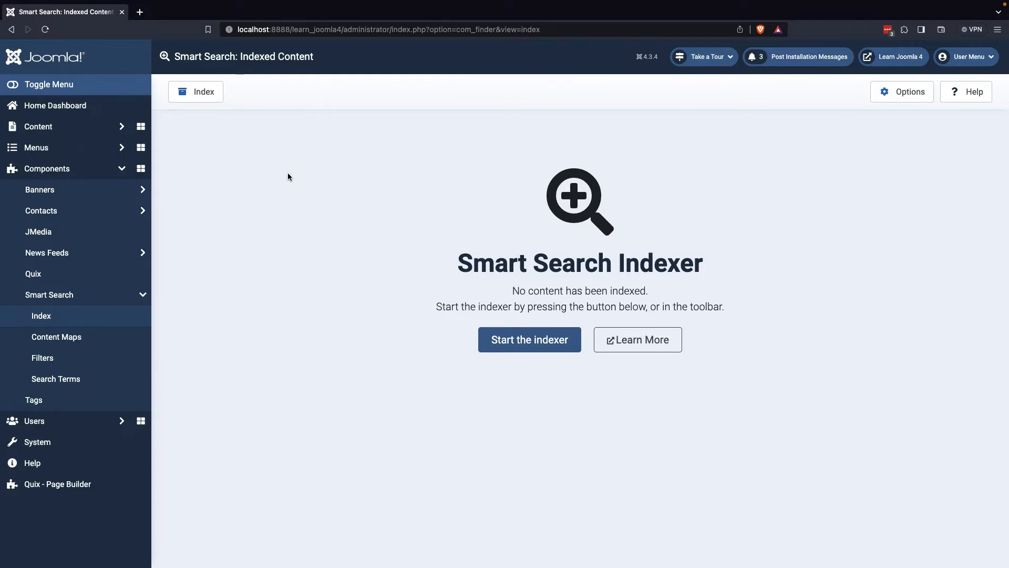
{"action": "mouse_move", "coordinate": [250, 136]}
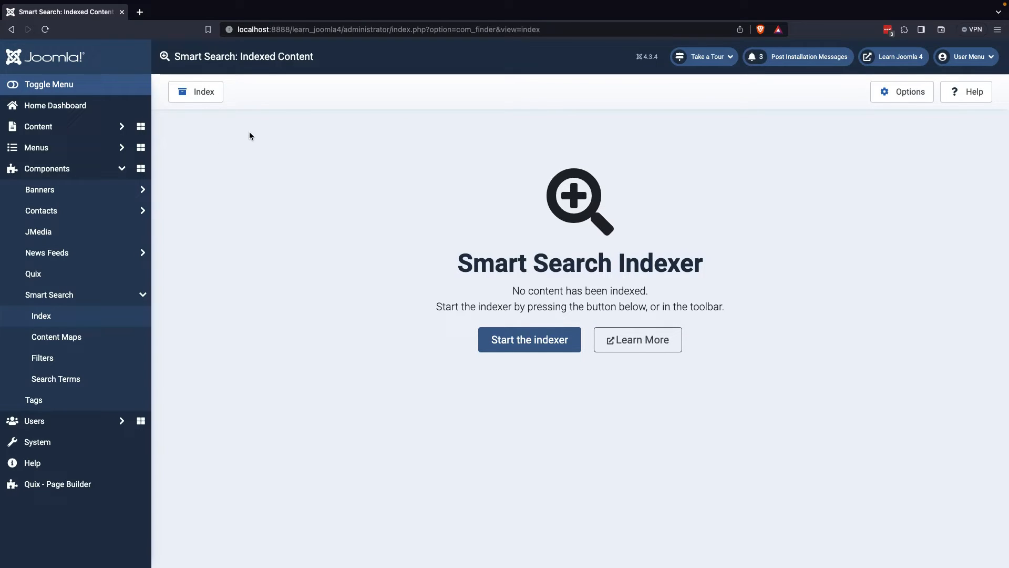
{"action": "mouse_move", "coordinate": [631, 166]}
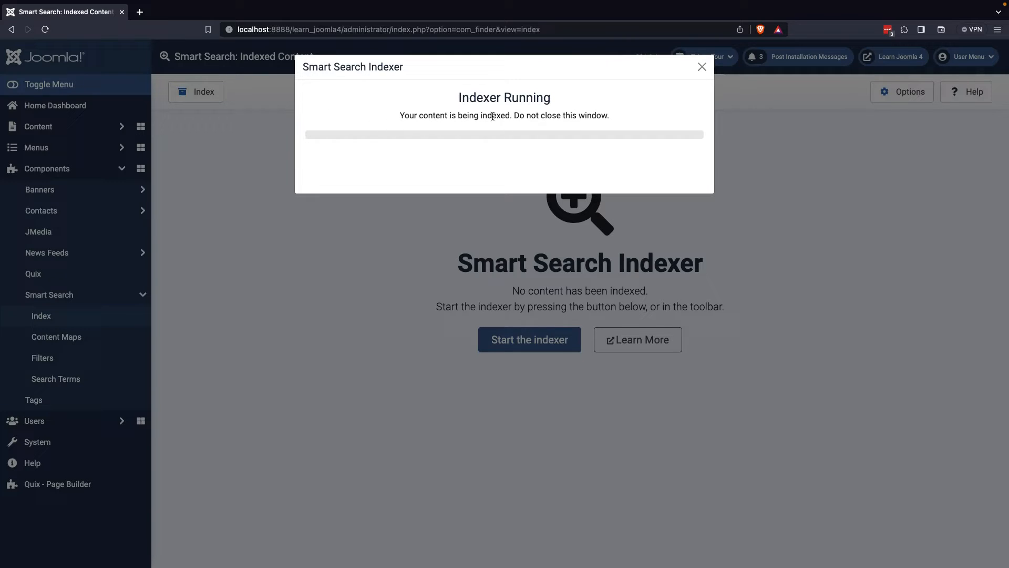
{"action": "mouse_move", "coordinate": [626, 143]}
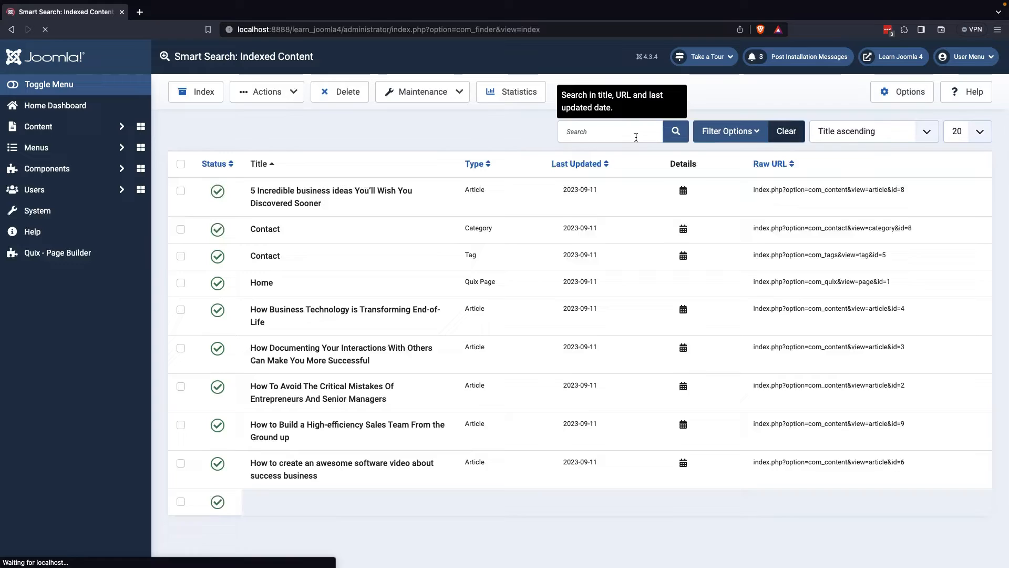
Browse to the second page of indexed articles, categories, tags and the Quix page.
{"action": "left_click", "coordinate": [46, 168]}
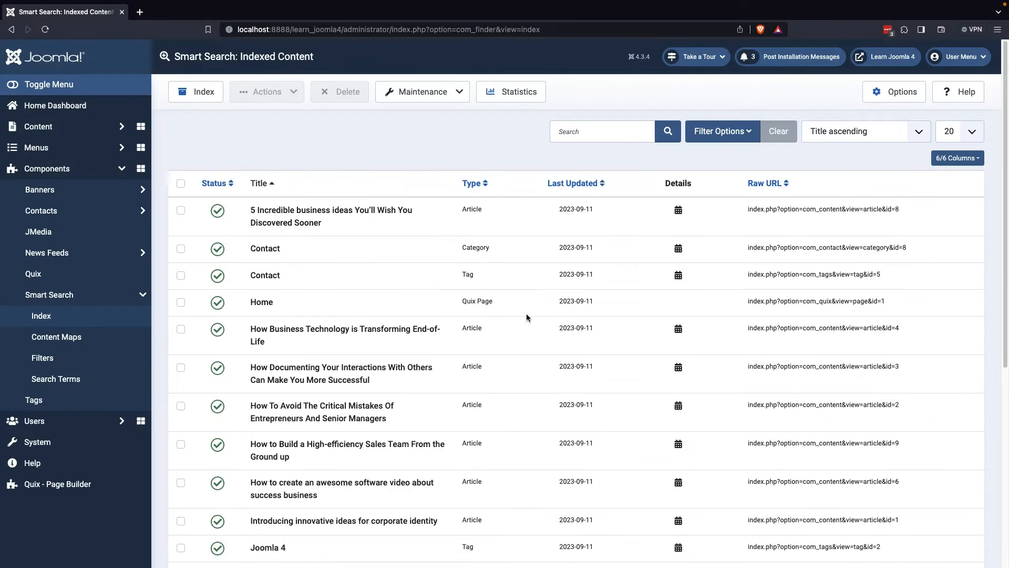
{"action": "left_click", "coordinate": [936, 369]}
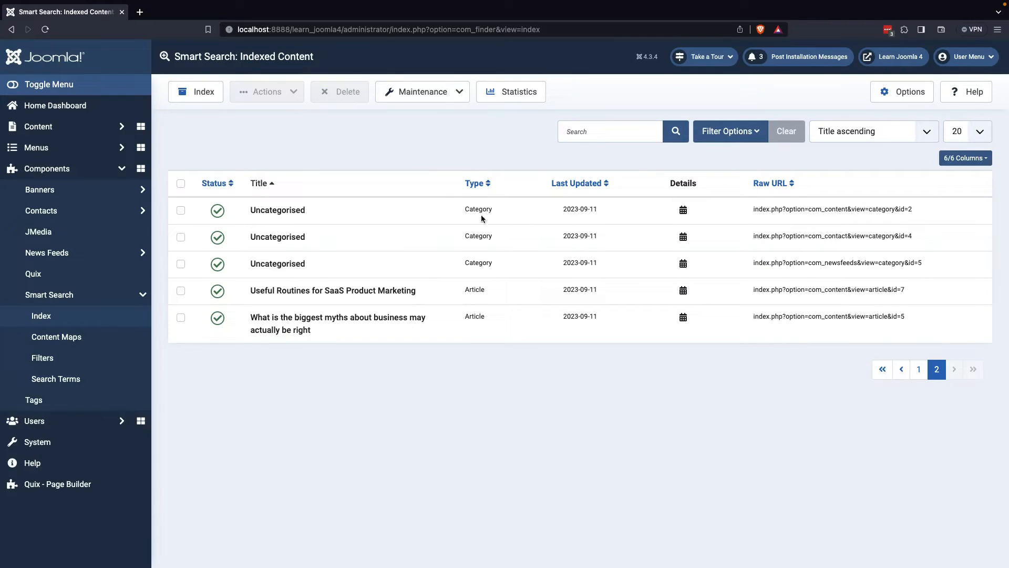
{"action": "mouse_move", "coordinate": [83, 365]}
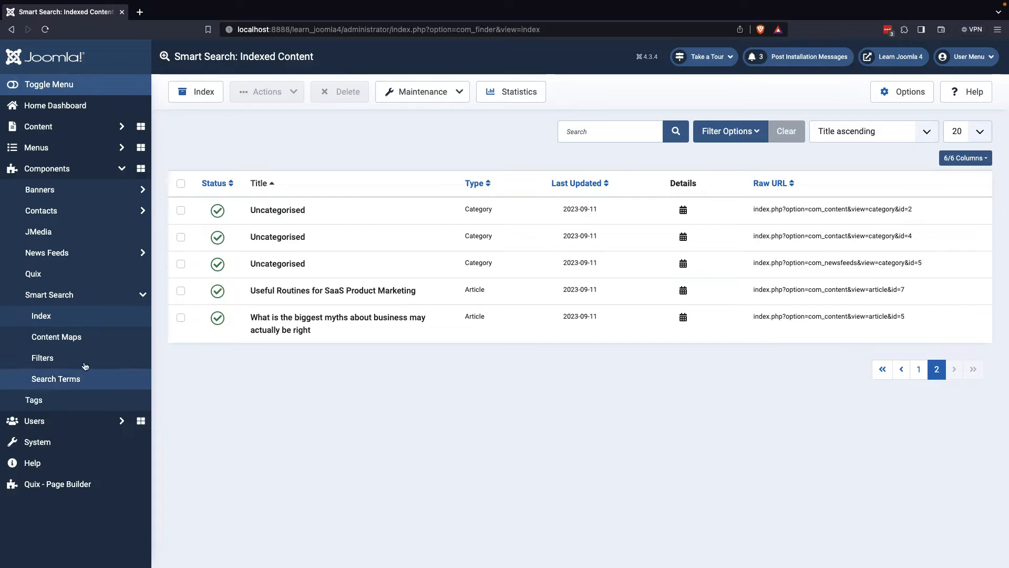
Create and save a search filter titled 'Smart Filter' covering all types, languages and categories.
{"action": "left_click", "coordinate": [43, 358]}
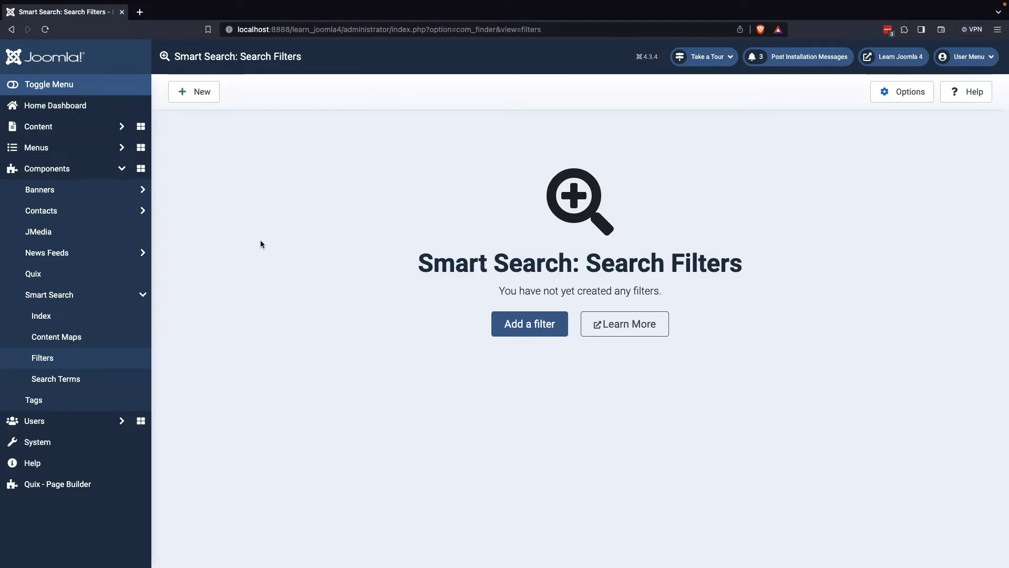
{"action": "mouse_move", "coordinate": [193, 91]}
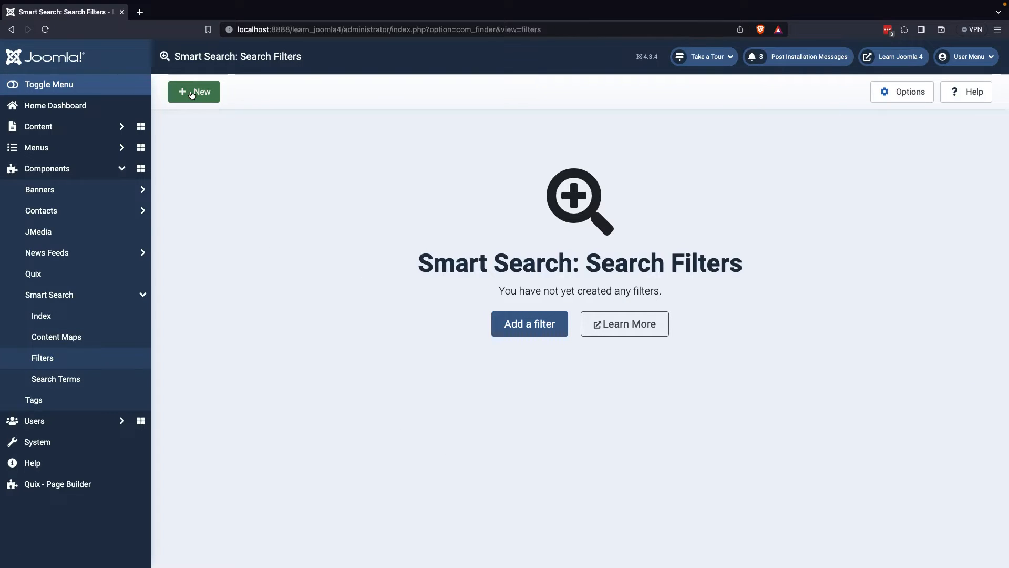
{"action": "left_click", "coordinate": [194, 91]}
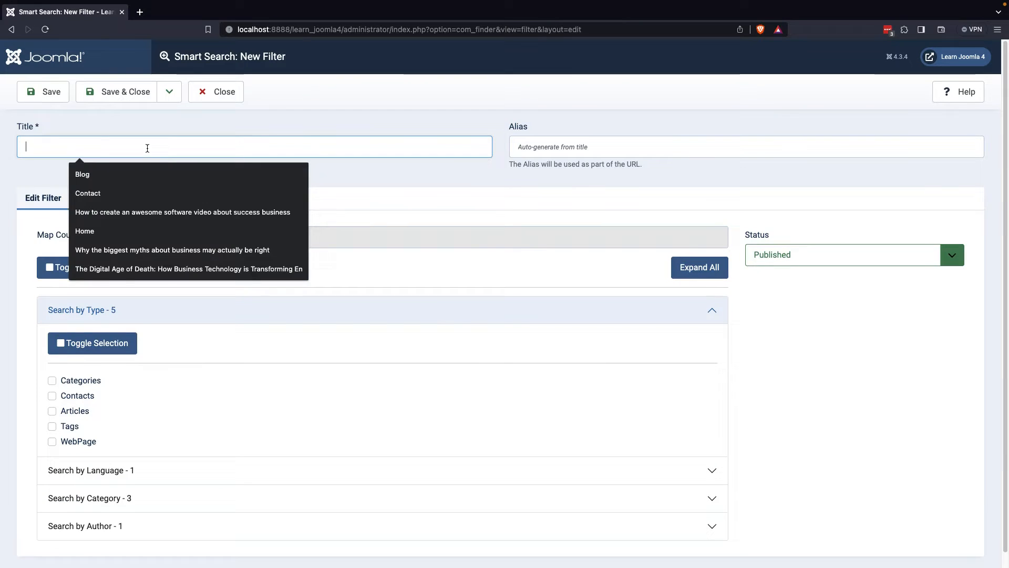
{"action": "type", "text": "Smart Filter"}
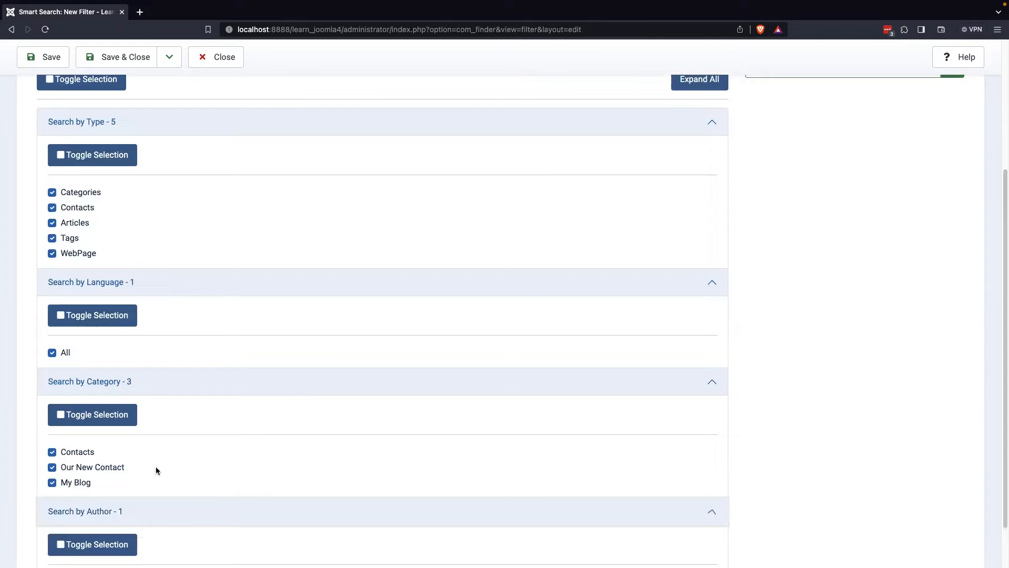
{"action": "left_click", "coordinate": [117, 56]}
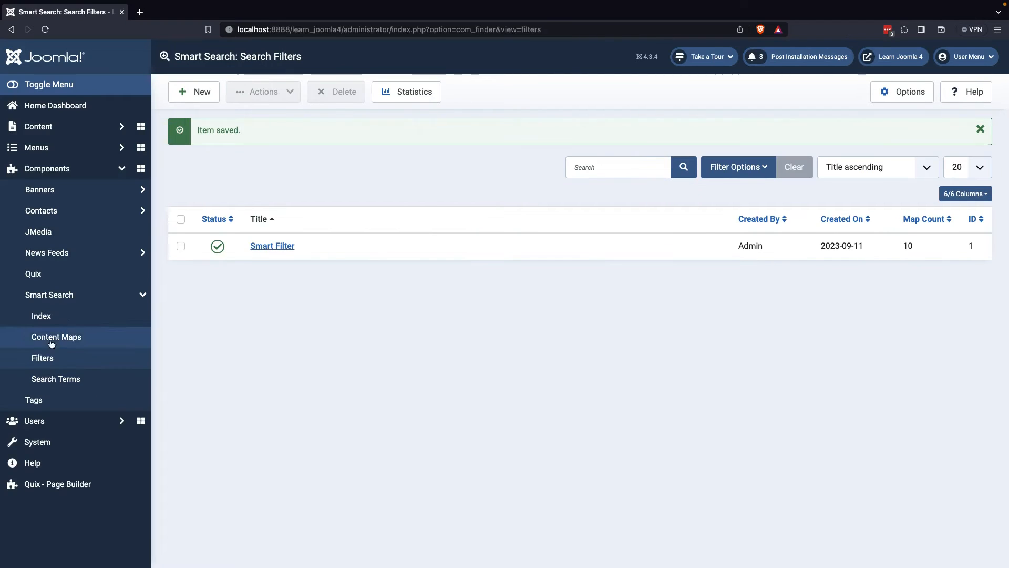
Open Smart Search Content Maps to see author, category, language and type counts.
{"action": "left_click", "coordinate": [57, 336]}
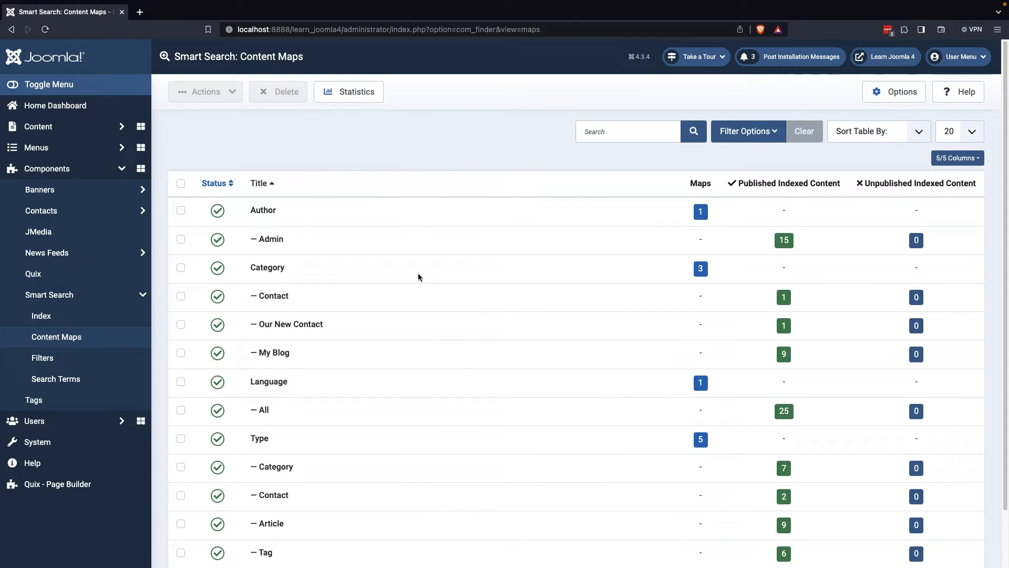
{"action": "mouse_move", "coordinate": [385, 339]}
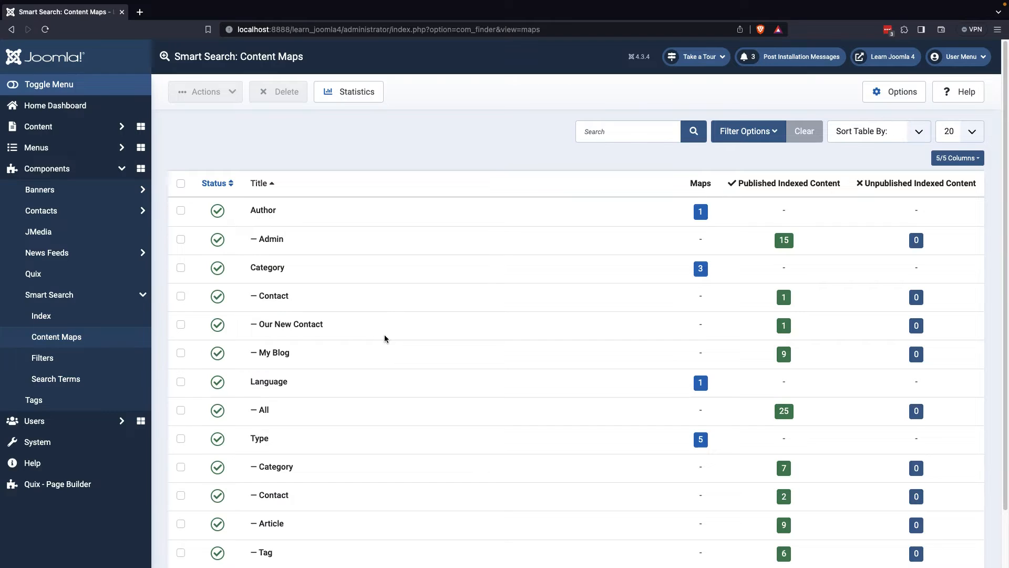
{"action": "mouse_move", "coordinate": [552, 296]}
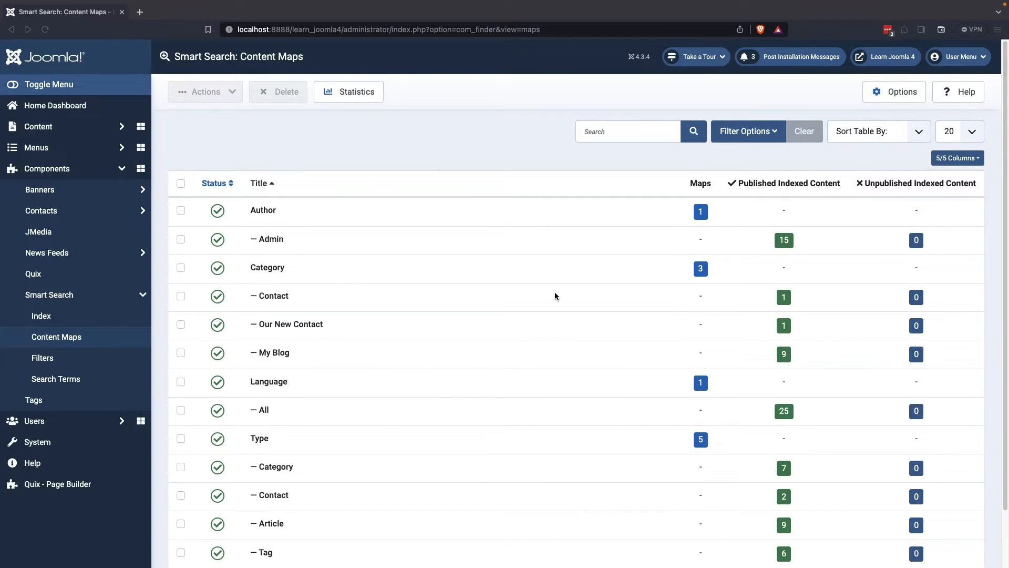
Add a Main Menu item 'Smart Search' of type Smart Search > Search using Smart Filter.
{"action": "left_click", "coordinate": [36, 147]}
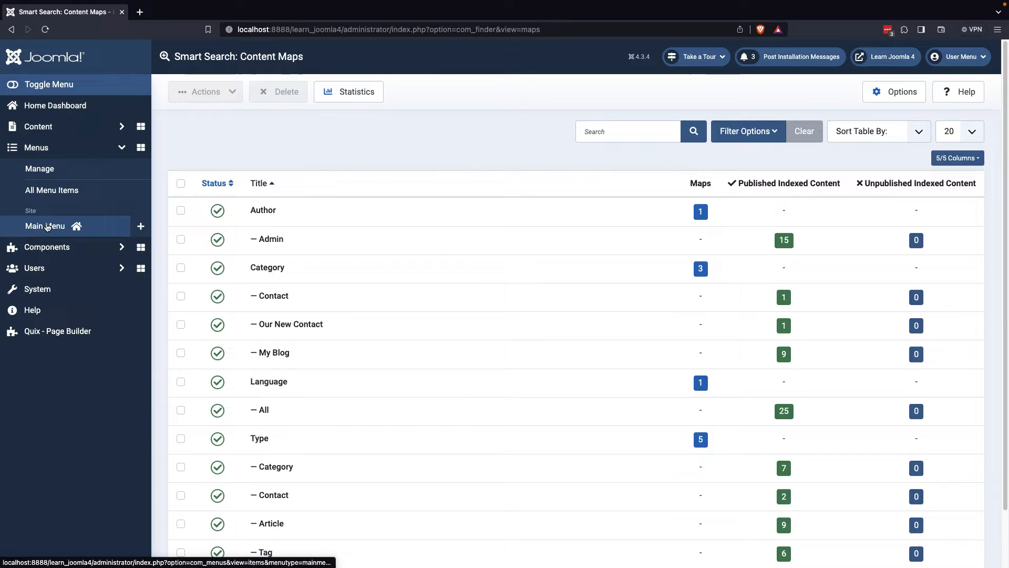
{"action": "left_click", "coordinate": [45, 226]}
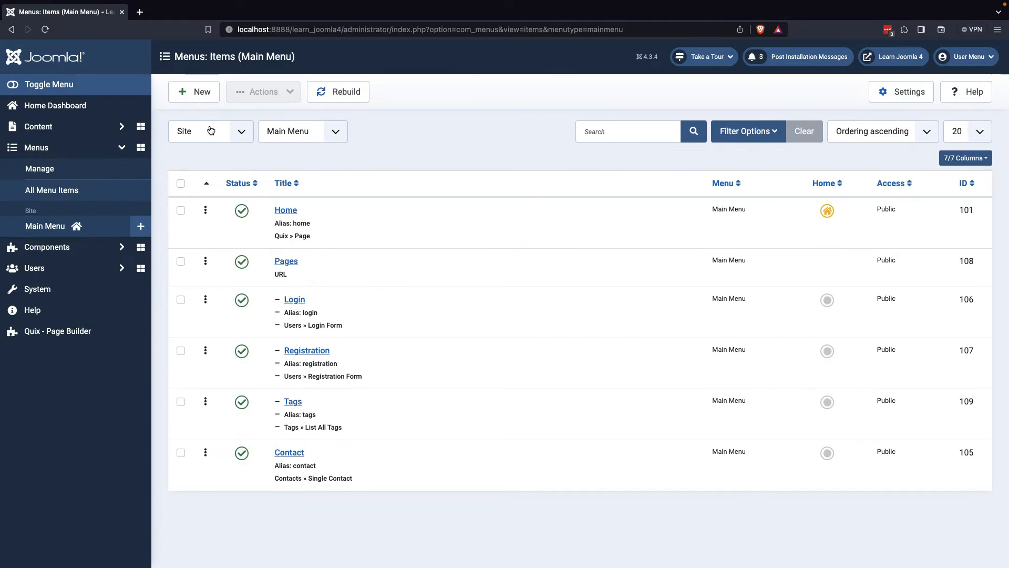
{"action": "left_click", "coordinate": [194, 91]}
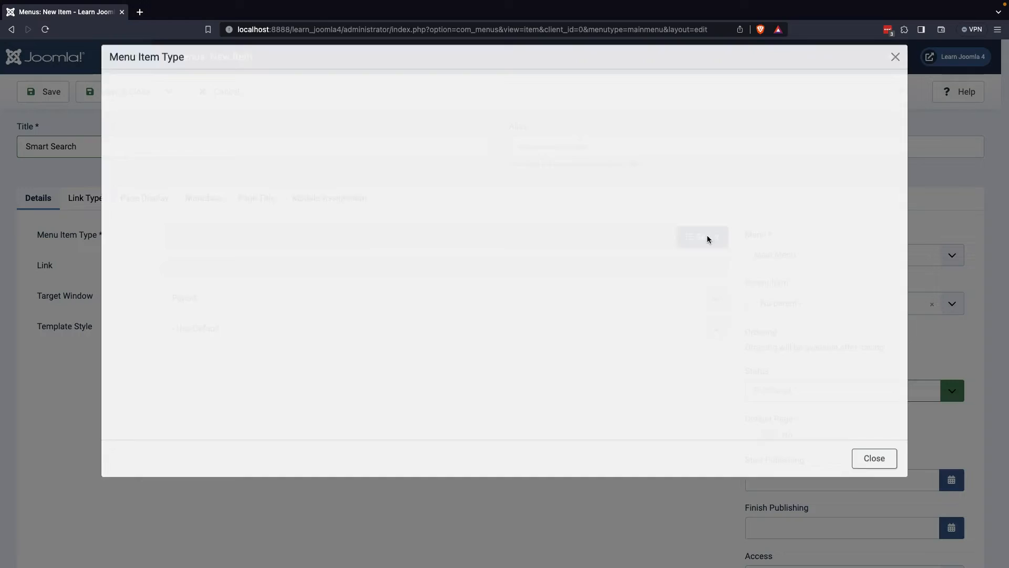
{"action": "left_click", "coordinate": [873, 458]}
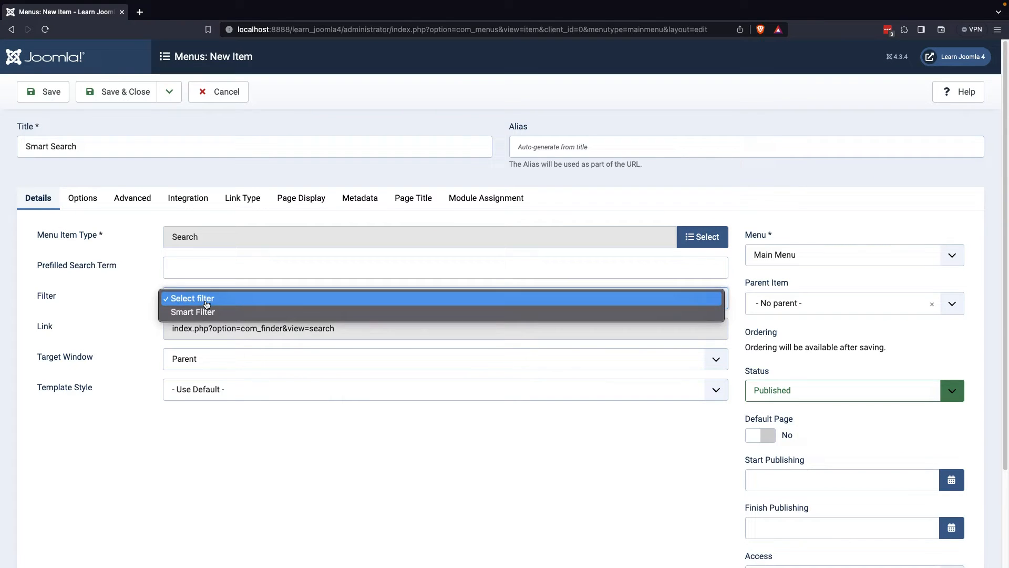
{"action": "mouse_move", "coordinate": [206, 315]}
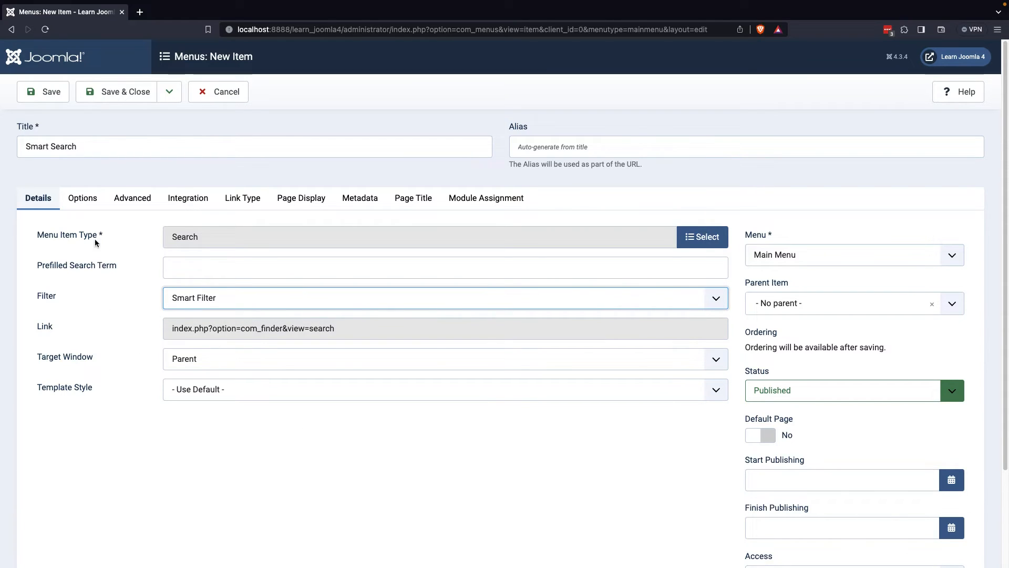
{"action": "left_click", "coordinate": [124, 92]}
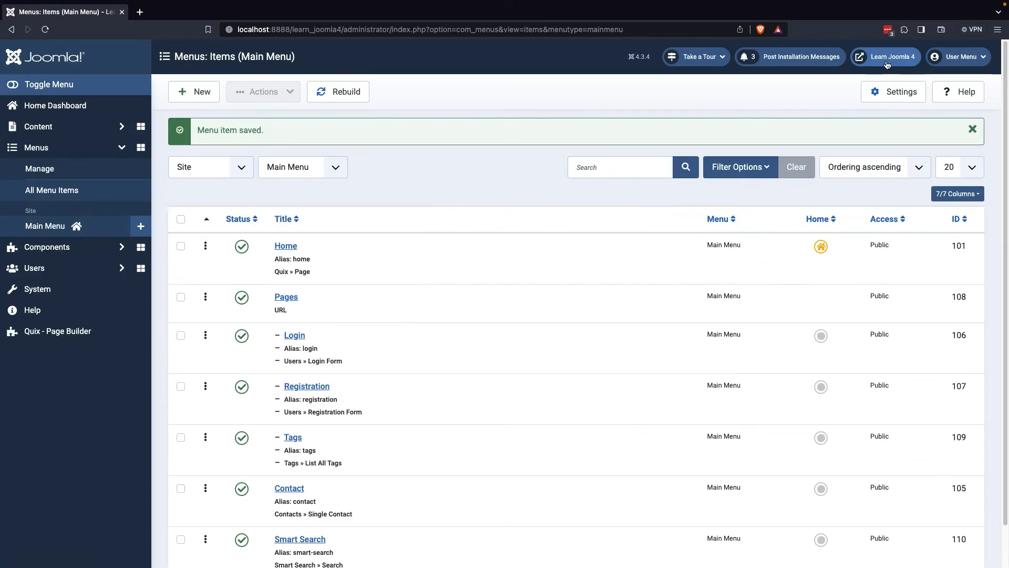
{"action": "mouse_move", "coordinate": [885, 61]}
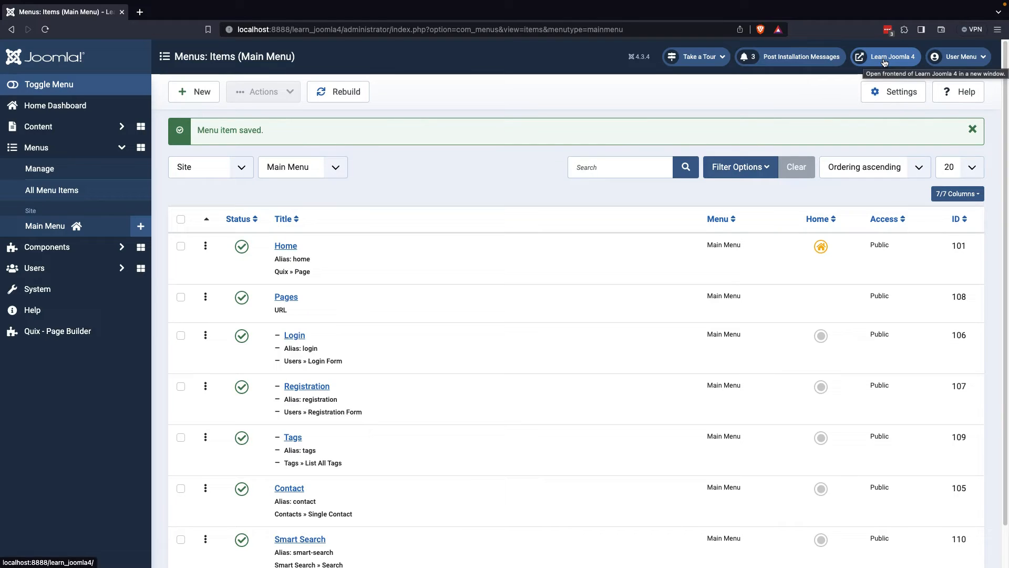
On the frontend Smart Search page, search for 'How to', getting five results.
{"action": "left_click", "coordinate": [885, 56]}
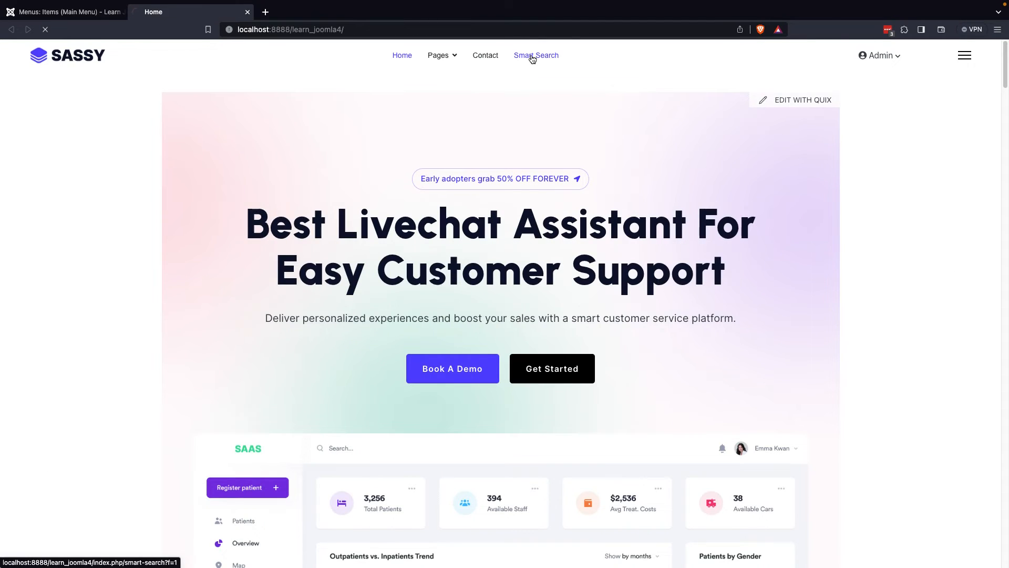
{"action": "left_click", "coordinate": [535, 55]}
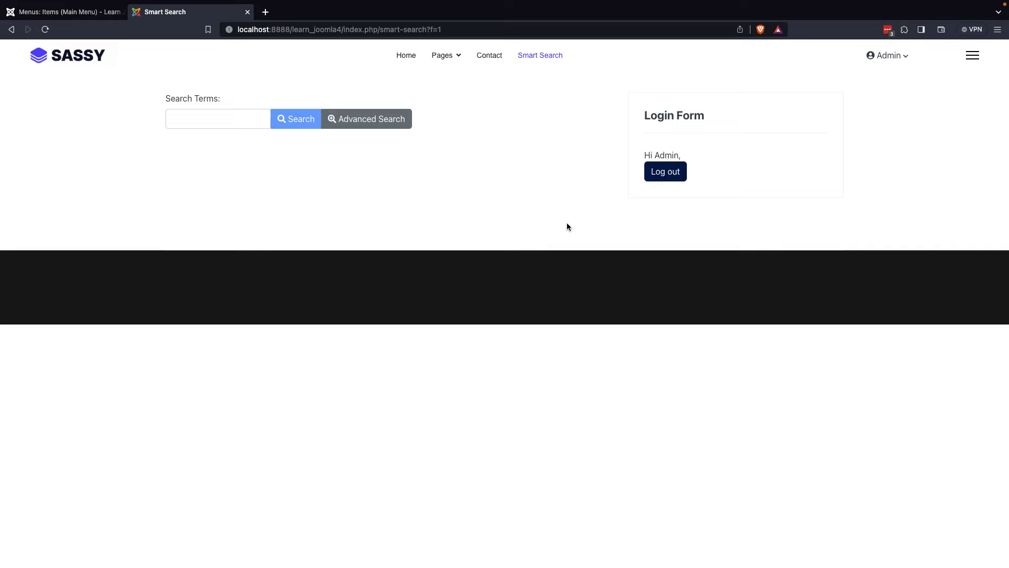
{"action": "left_click", "coordinate": [218, 118]}
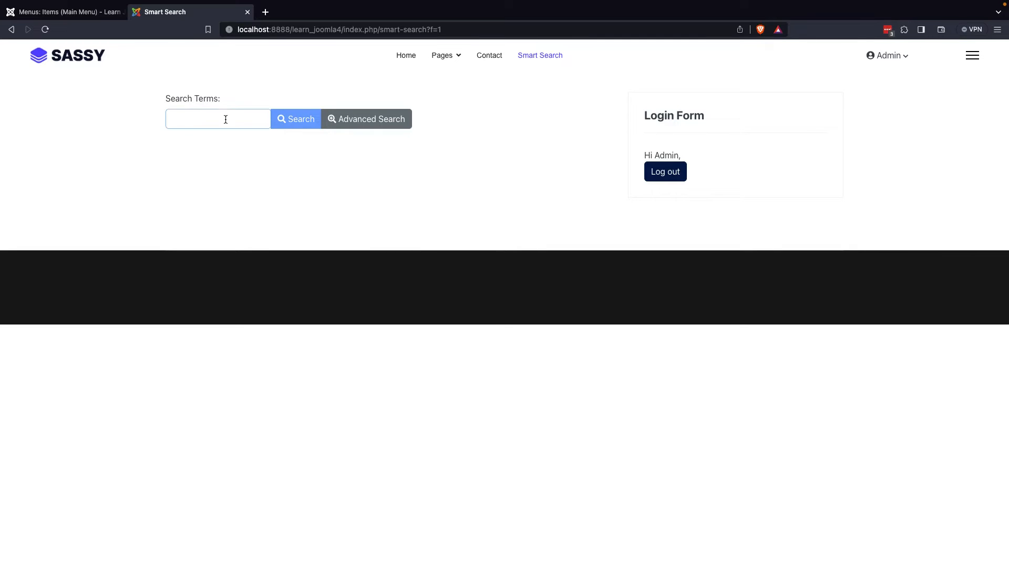
{"action": "left_click", "coordinate": [296, 120]}
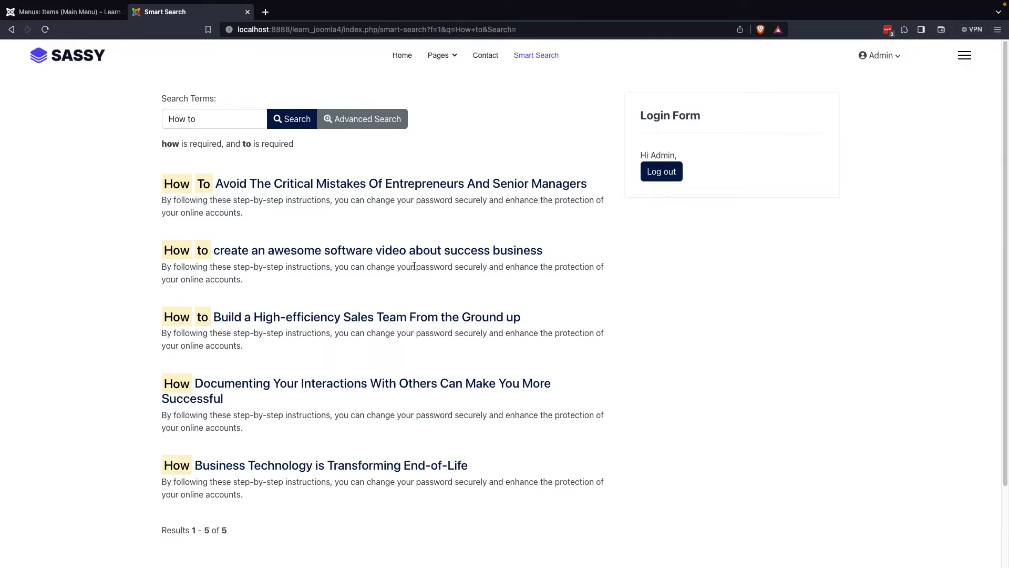
Open Advanced Search and restrict the result type to Articles.
{"action": "left_click", "coordinate": [367, 119]}
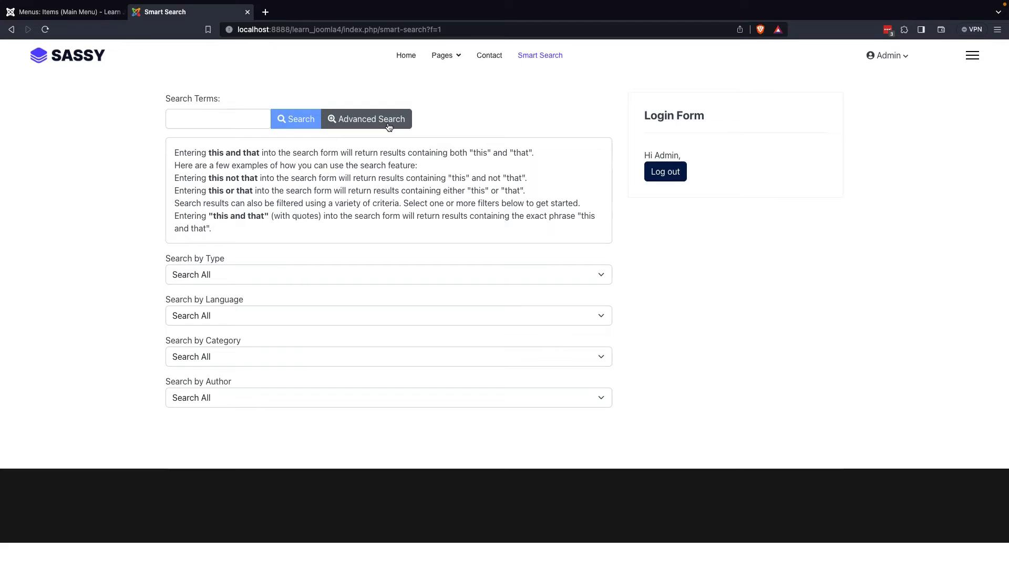
{"action": "mouse_move", "coordinate": [215, 276]}
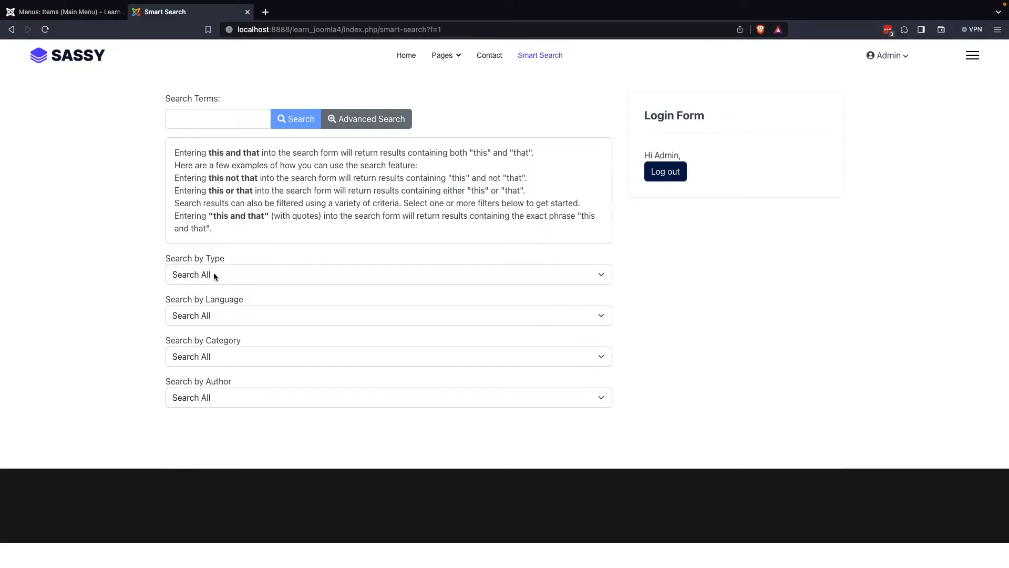
{"action": "mouse_move", "coordinate": [221, 281]}
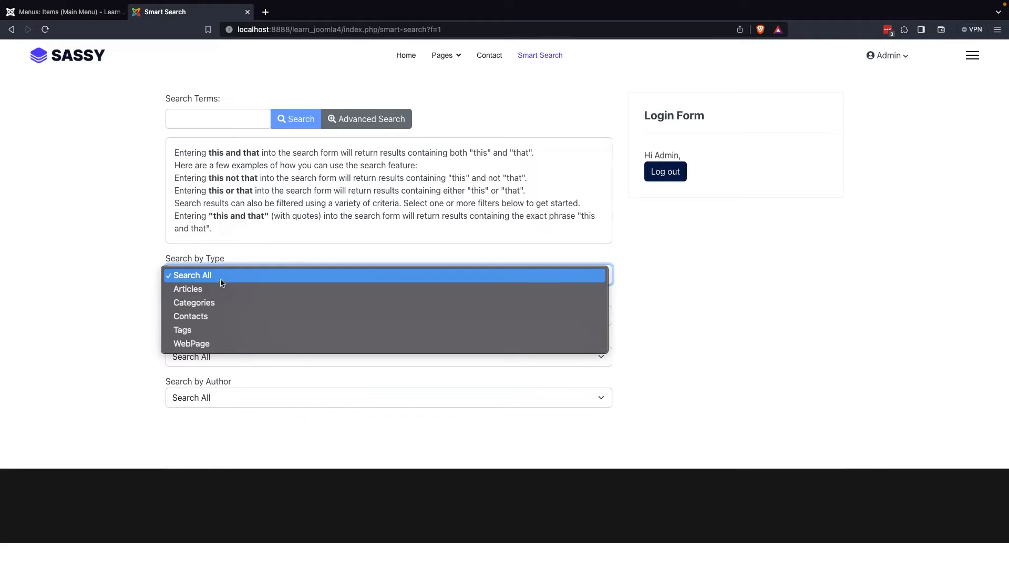
{"action": "left_click", "coordinate": [187, 289]}
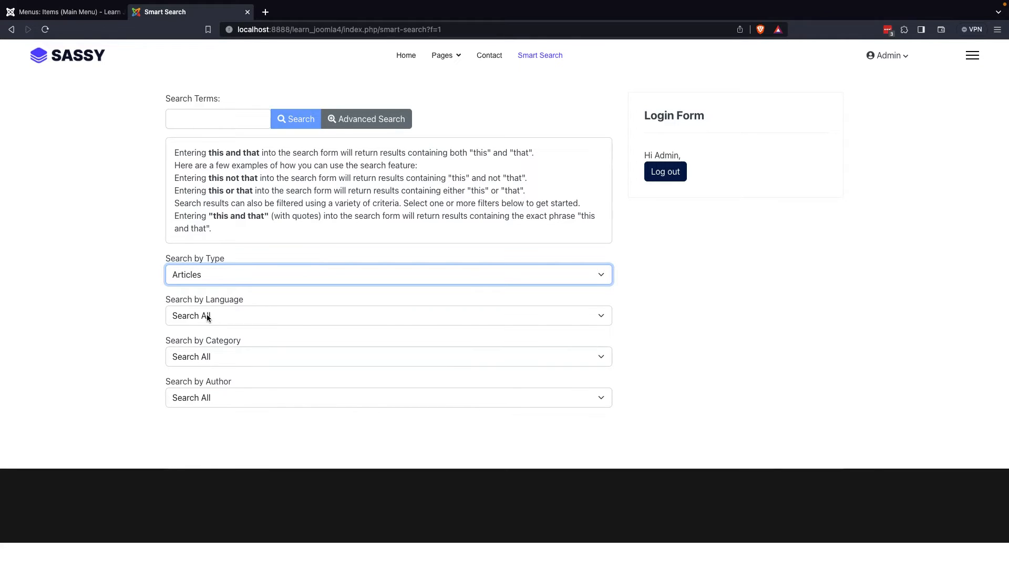
{"action": "left_click", "coordinate": [388, 356]}
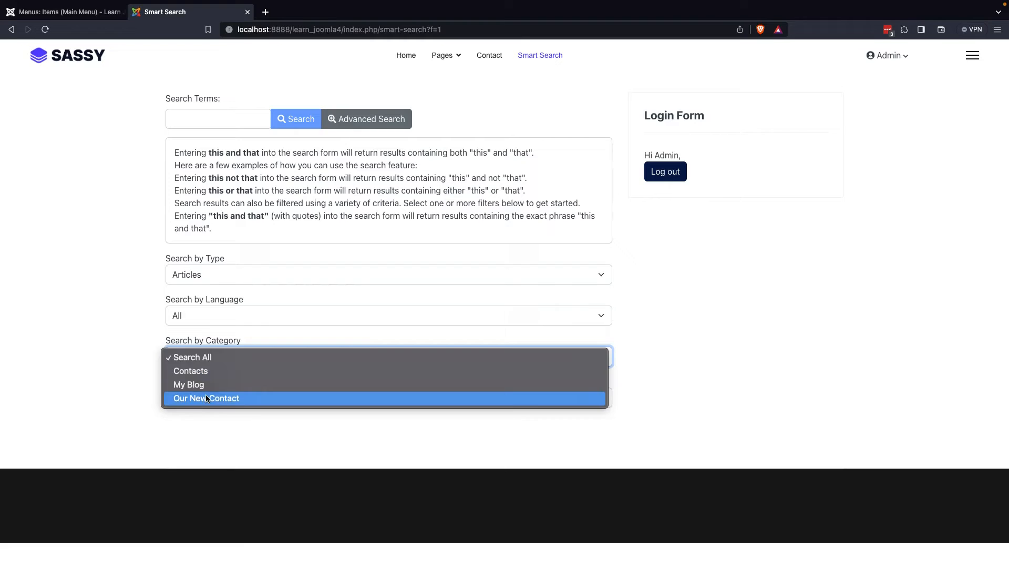
{"action": "left_click", "coordinate": [64, 11]}
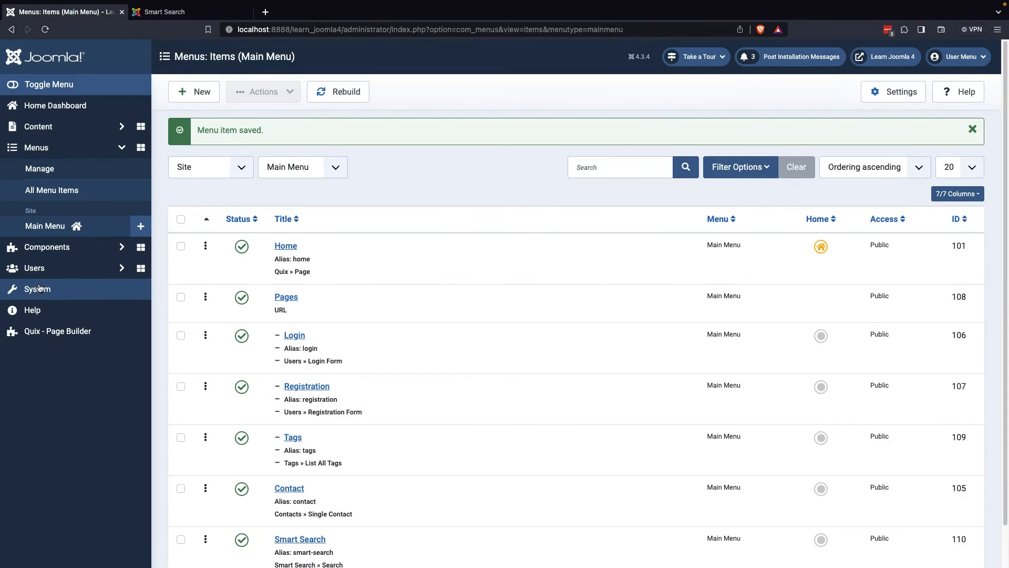
Start a new site module from System > Site Modules and browse the module types.
{"action": "left_click", "coordinate": [37, 289]}
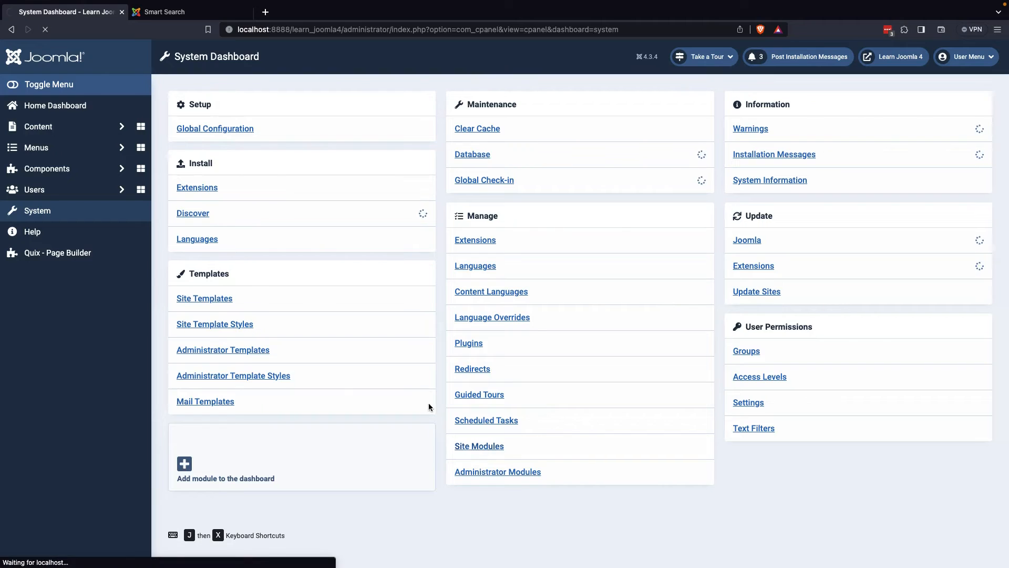
{"action": "left_click", "coordinate": [479, 447]}
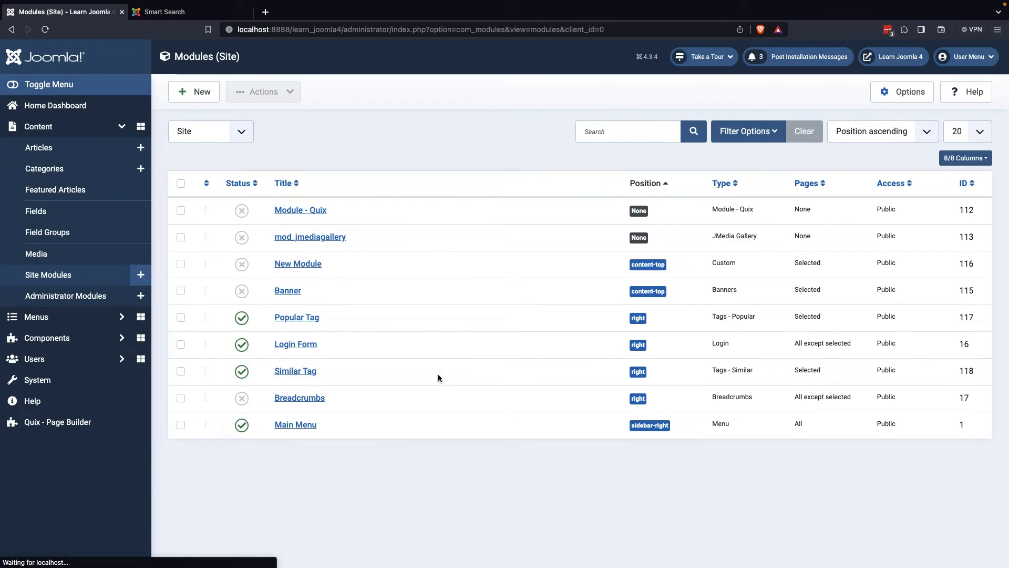
{"action": "left_click", "coordinate": [193, 92]}
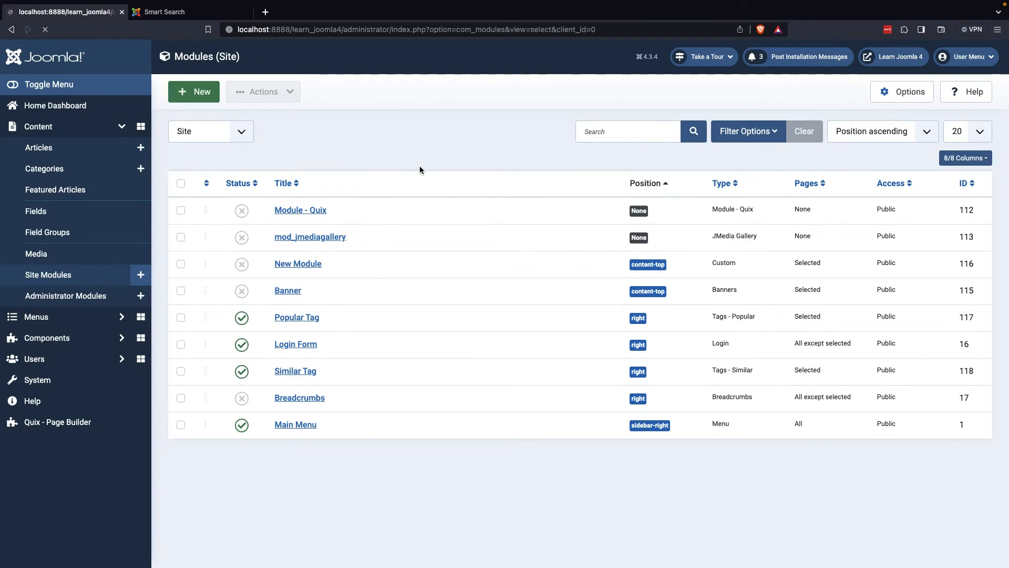
{"action": "left_click", "coordinate": [193, 92]}
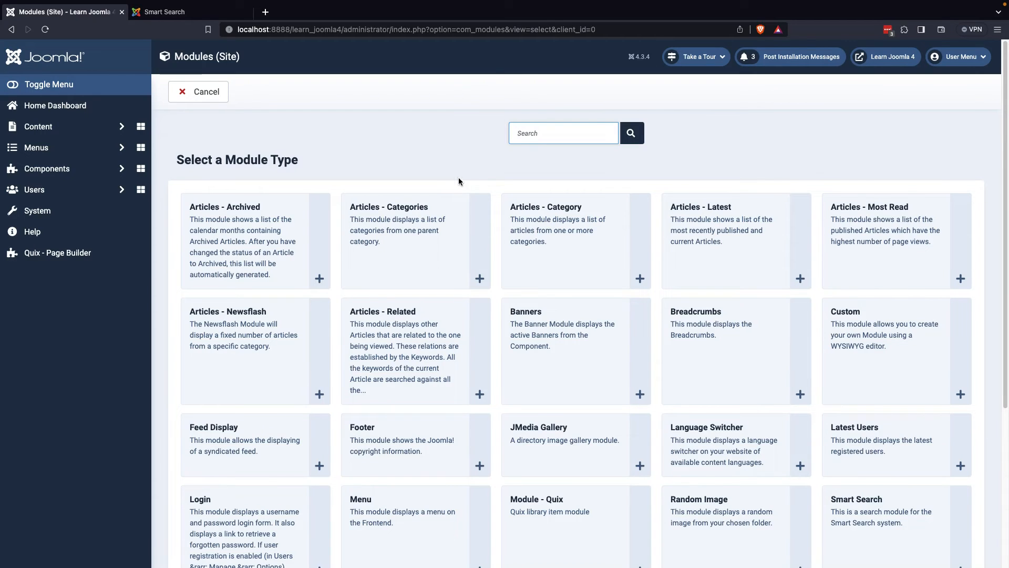
{"action": "scroll", "scroll_direction": "down", "scroll_amount": 3}
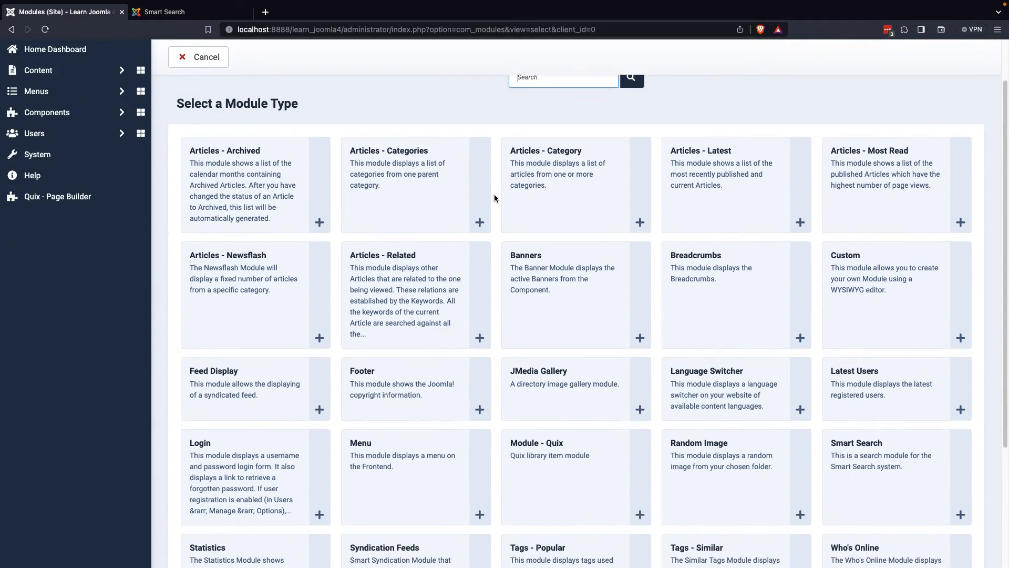
{"action": "scroll", "scroll_direction": "down", "scroll_amount": 3}
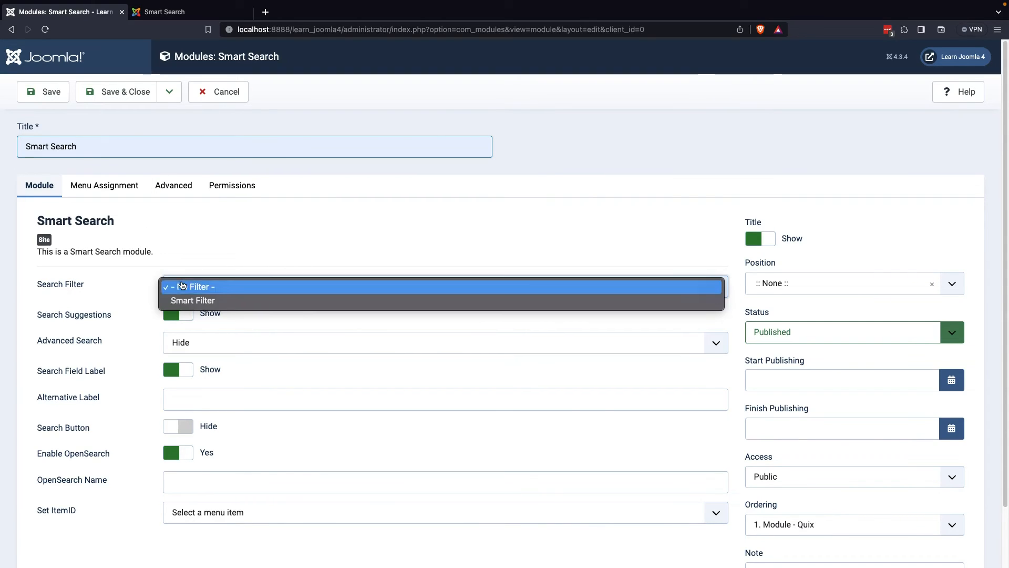
Set the new Smart Search module's Search Filter to Smart Filter.
{"action": "left_click", "coordinate": [193, 300]}
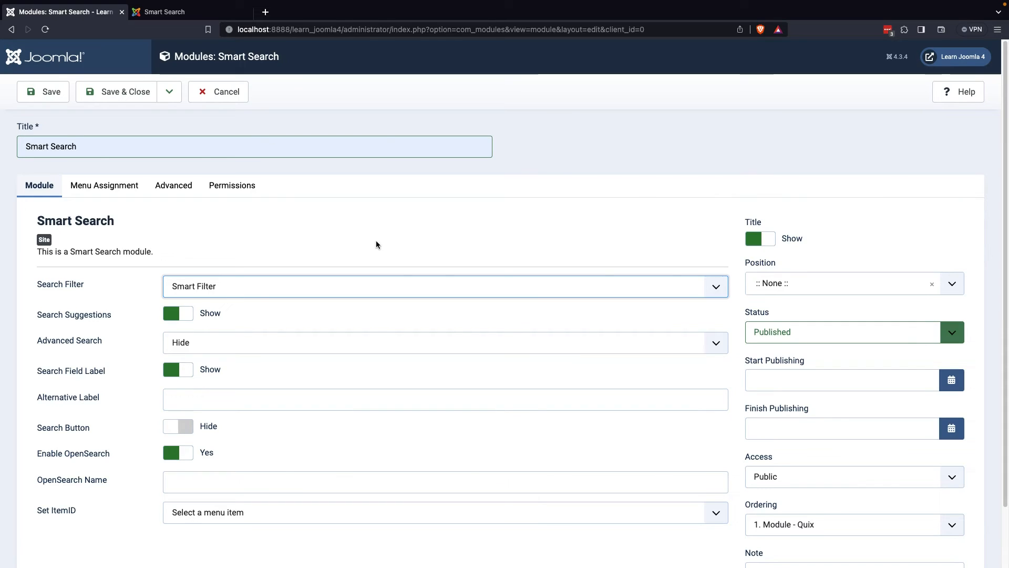
{"action": "mouse_move", "coordinate": [238, 342]}
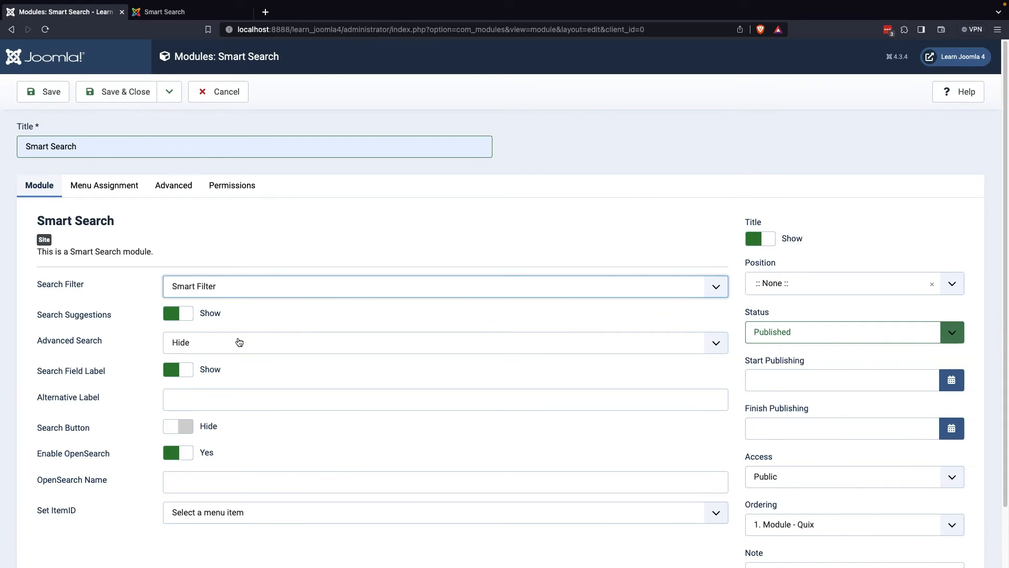
{"action": "mouse_move", "coordinate": [275, 435]}
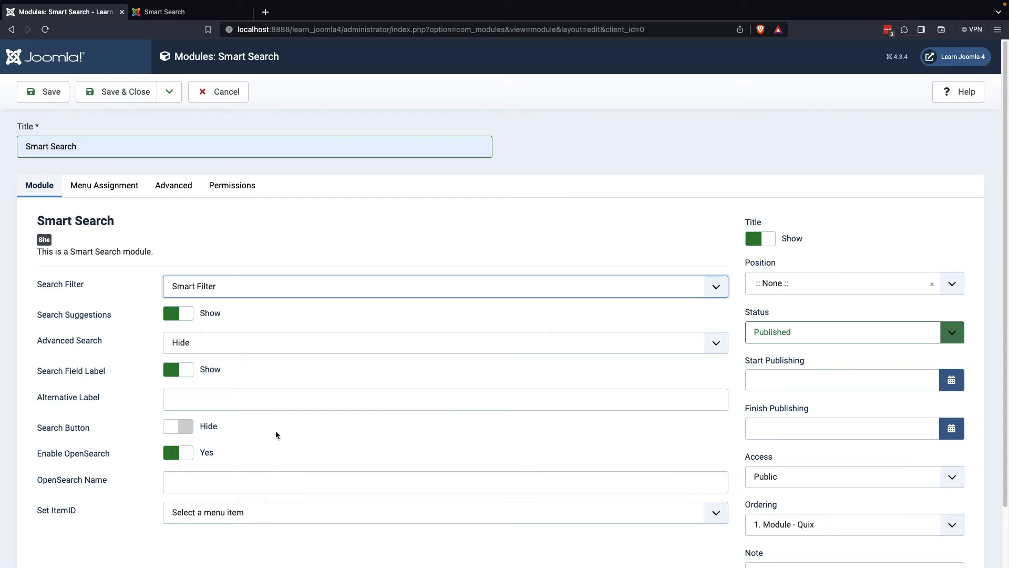
{"action": "mouse_move", "coordinate": [807, 265]}
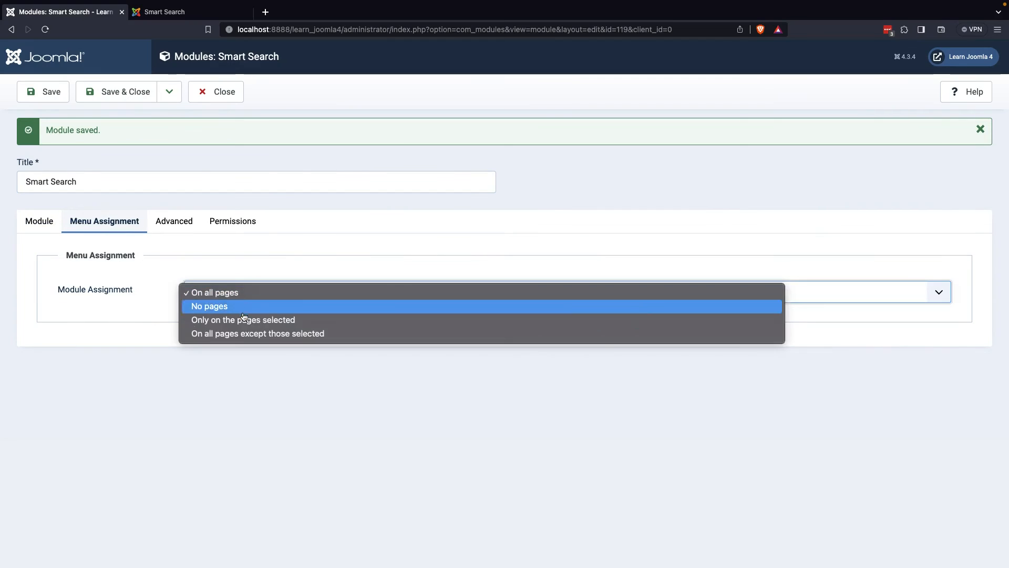
Assign the module only to the Smart Search page, then save and close it.
{"action": "left_click", "coordinate": [243, 320]}
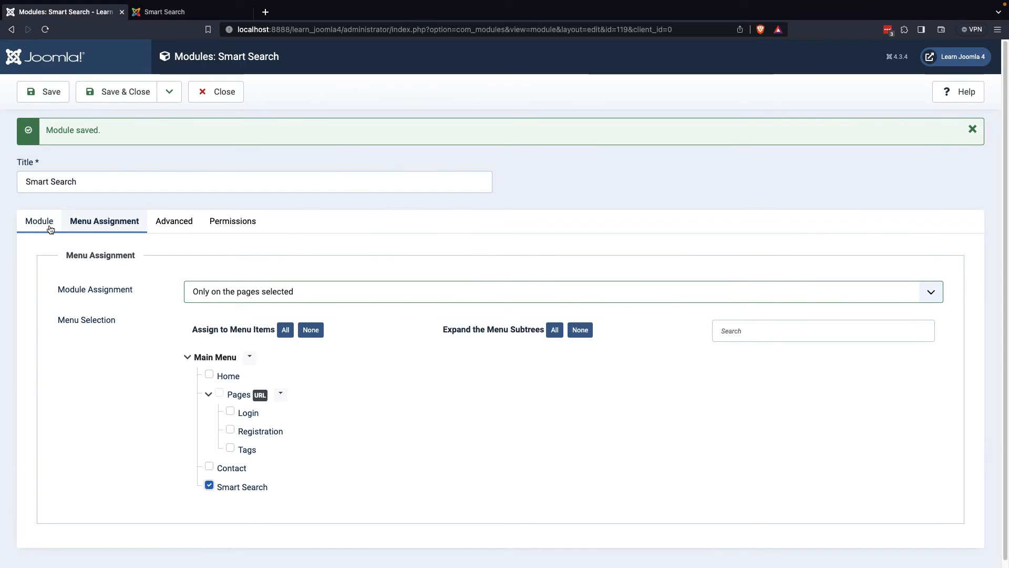
{"action": "left_click", "coordinate": [39, 221]}
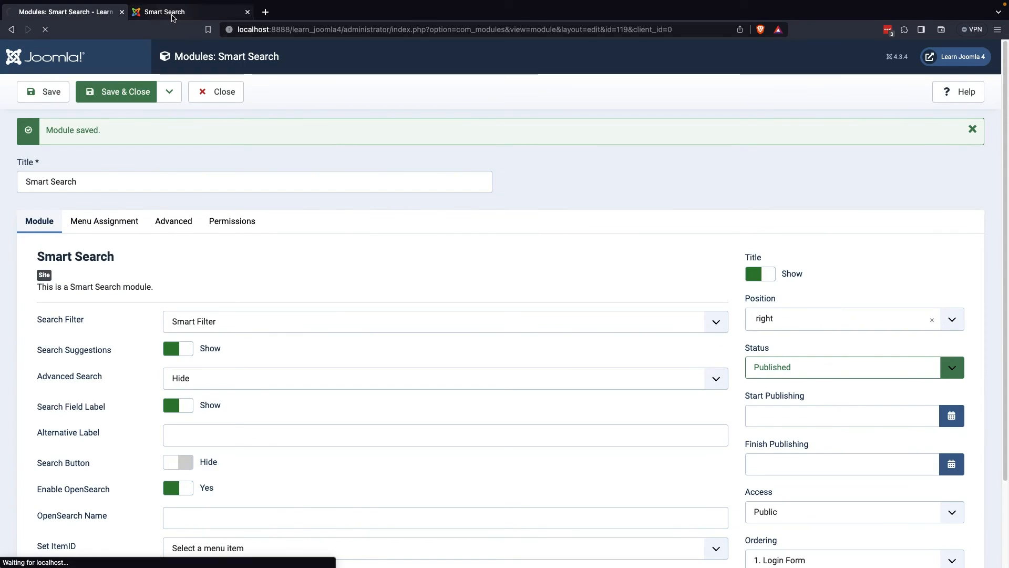
{"action": "left_click", "coordinate": [123, 92]}
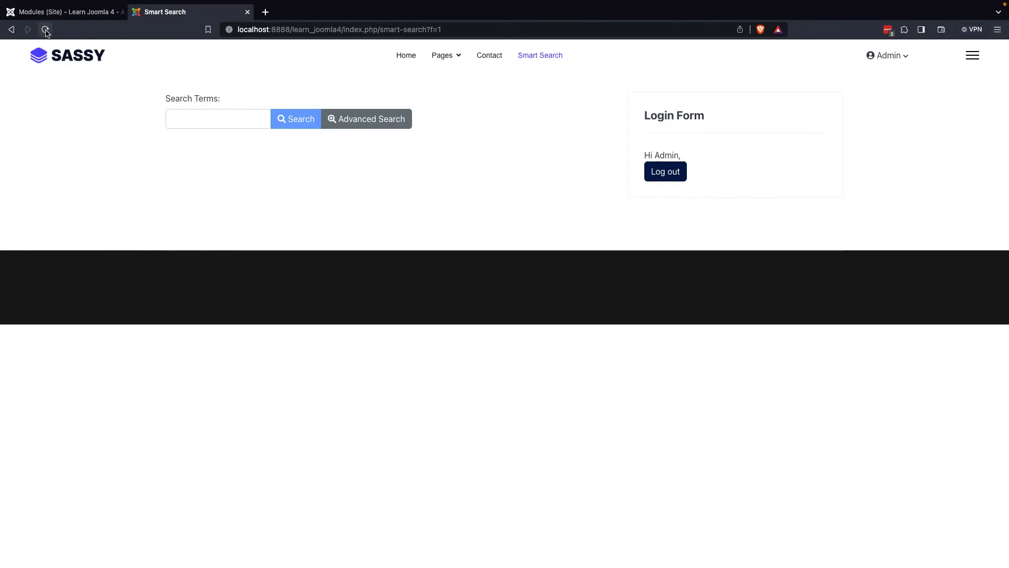
Reload the Smart Search page and search 'How to' in the sidebar module.
{"action": "left_click", "coordinate": [45, 29]}
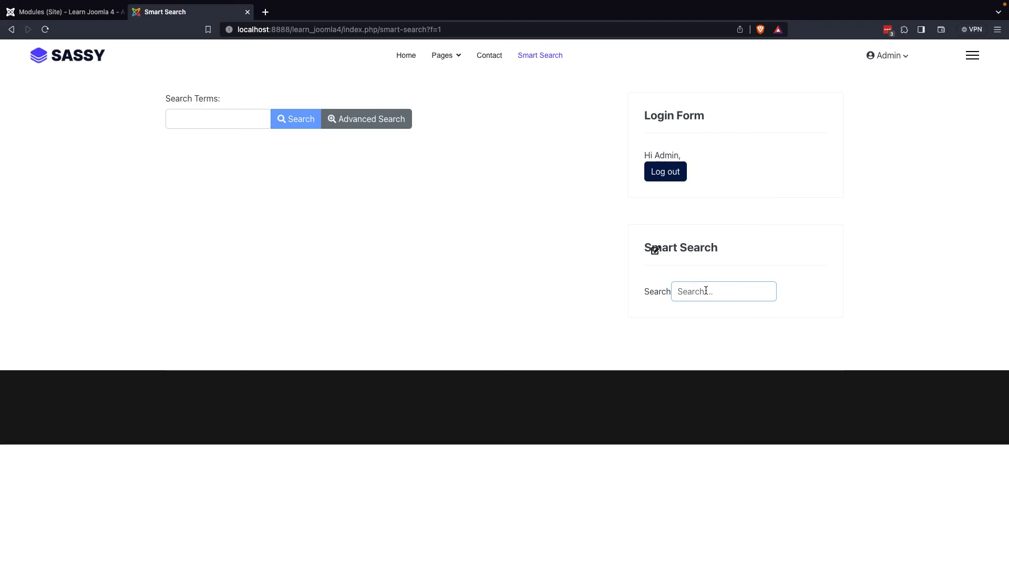
{"action": "type", "text": "How to"}
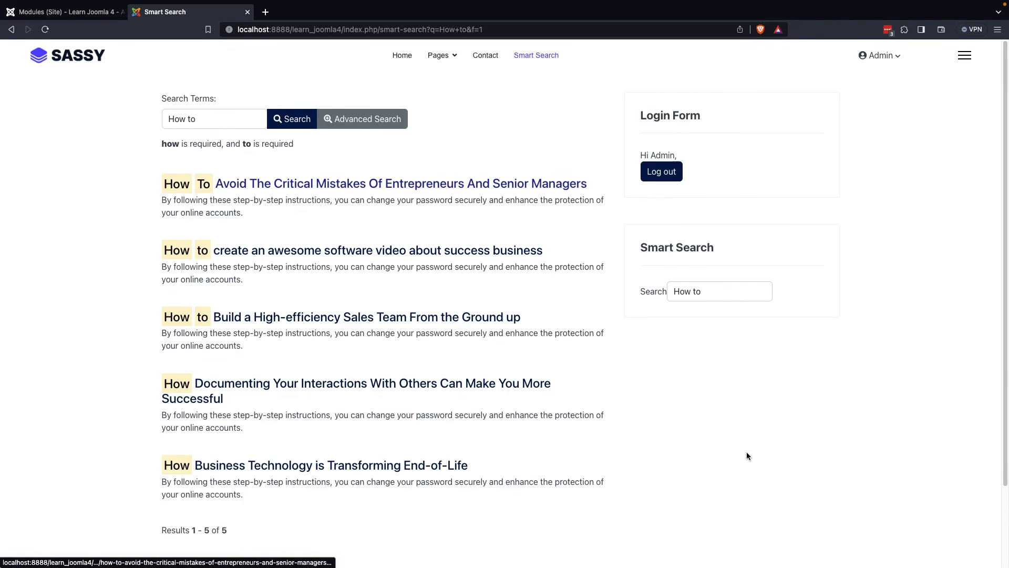
{"action": "mouse_move", "coordinate": [682, 427]}
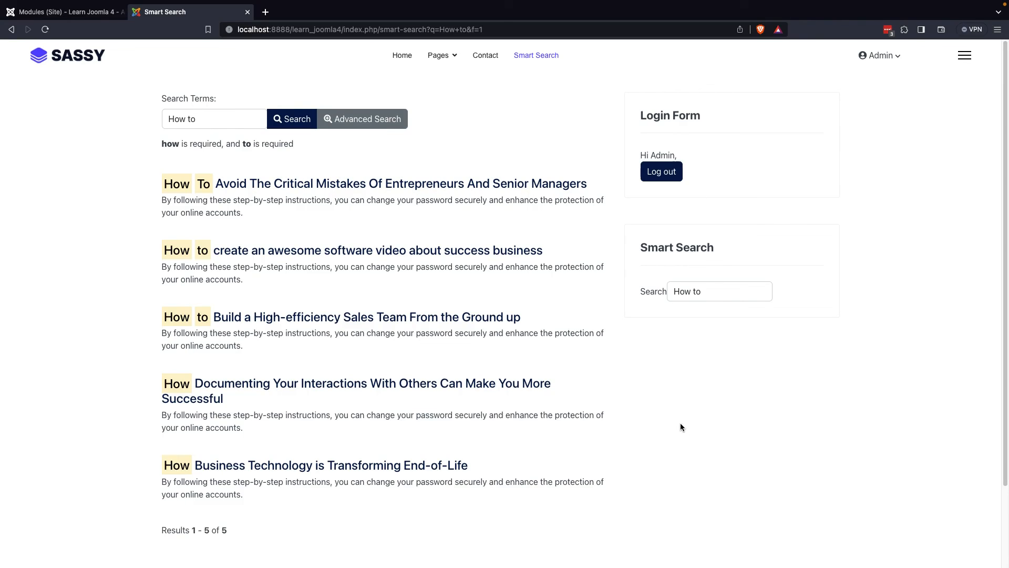
{"action": "mouse_move", "coordinate": [688, 426]}
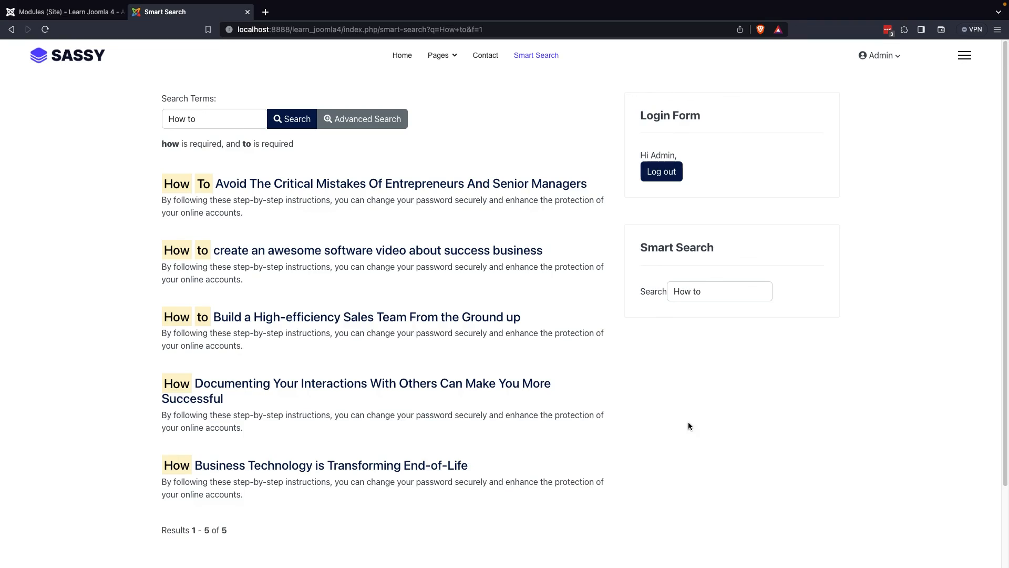